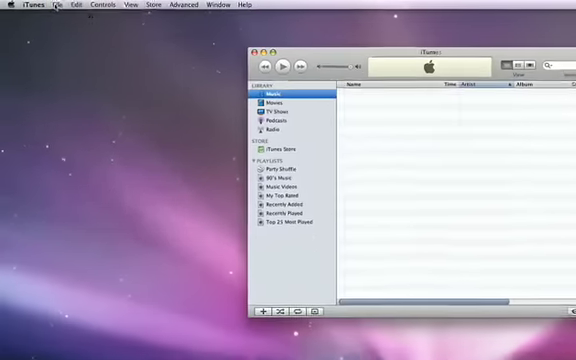
# - Add the backup drive's Music folder to the iTunes library via Add to Library
pyautogui.click(72, 6)
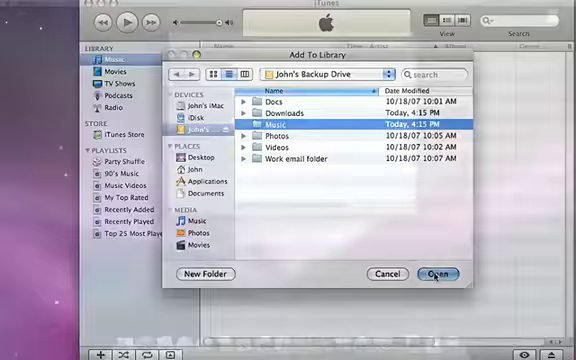
pyautogui.click(436, 272)
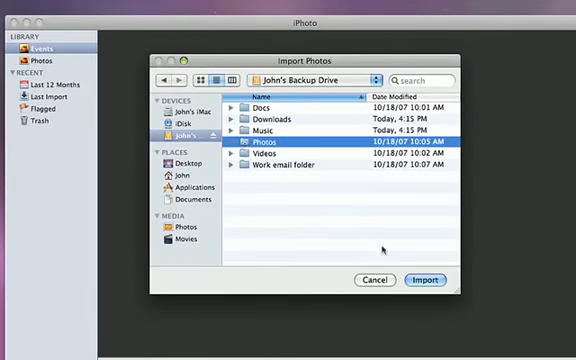
# - Import the backup drive's Photos folder into the iPhoto library
pyautogui.click(424, 280)
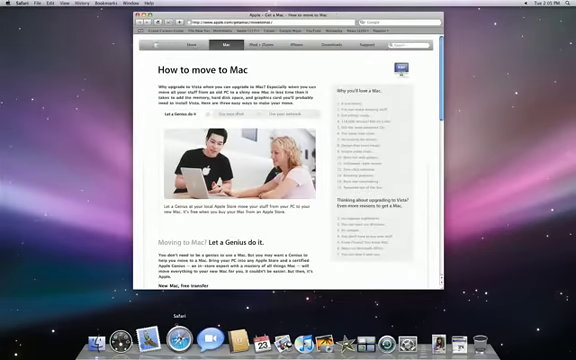
# - Load Apple's How to move to Mac page in Safari
pyautogui.click(240, 124)
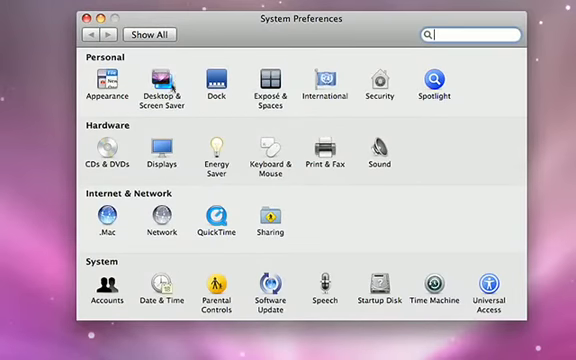
# - Browse the Nature desktop picture collection in Desktop & Screen Saver
pyautogui.click(154, 78)
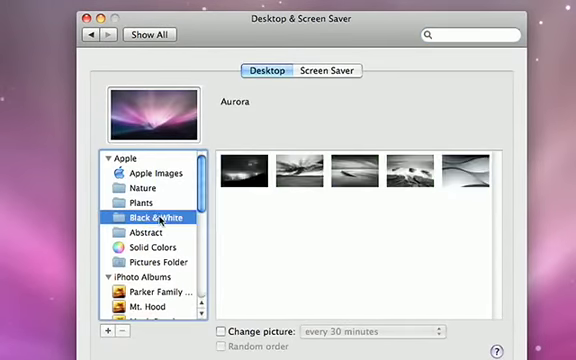
pyautogui.scroll(-3)
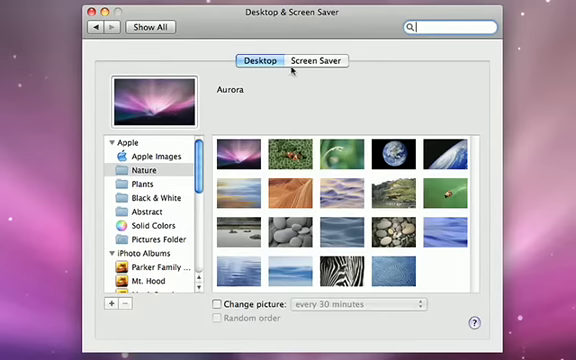
# - Preview the Shell screen saver, then choose the Playtime photo album as screen saver
pyautogui.click(314, 60)
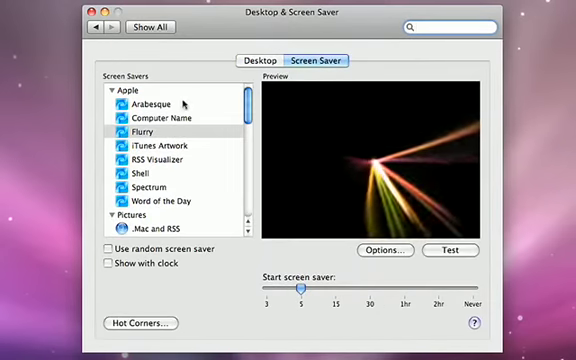
pyautogui.click(144, 172)
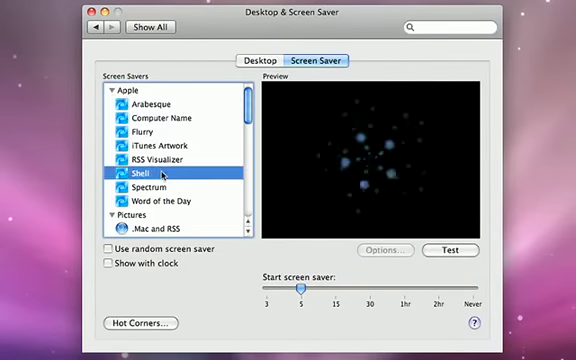
pyautogui.scroll(-3)
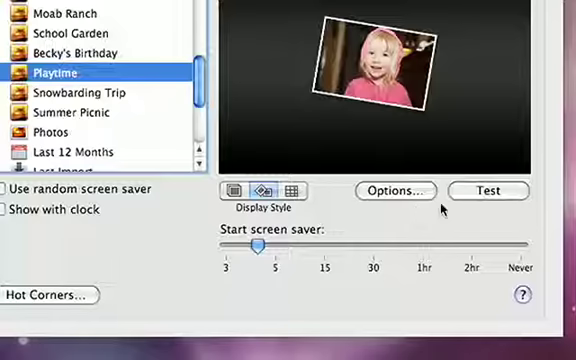
pyautogui.click(488, 190)
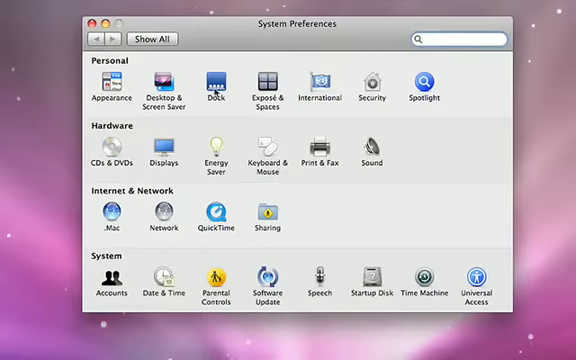
# - Show all preference panes again
pyautogui.click(212, 80)
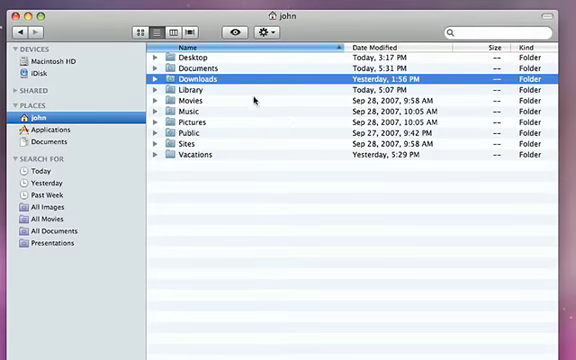
pyautogui.moveTo(258, 100)
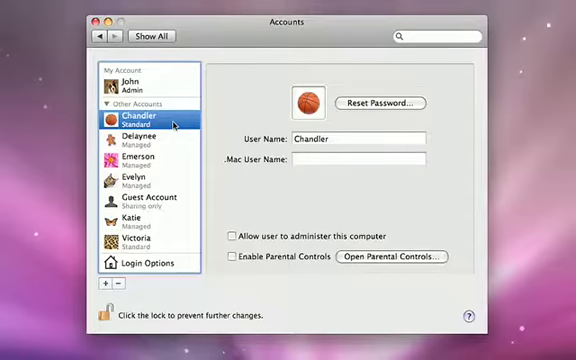
# - Review the Emerson and guest accounts, then create a new standard account named Connor
pyautogui.click(144, 160)
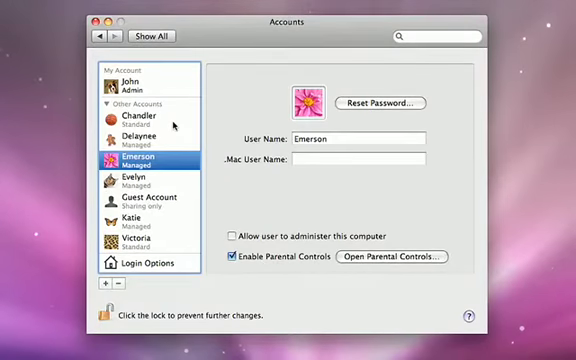
pyautogui.click(140, 200)
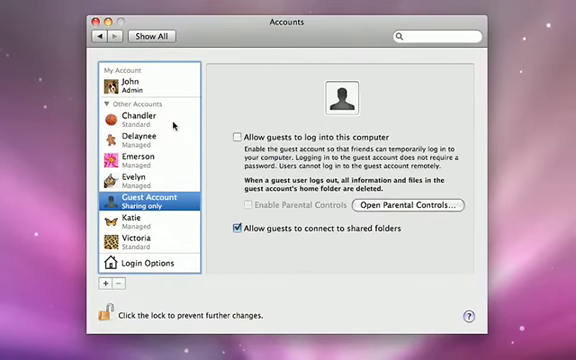
pyautogui.click(124, 244)
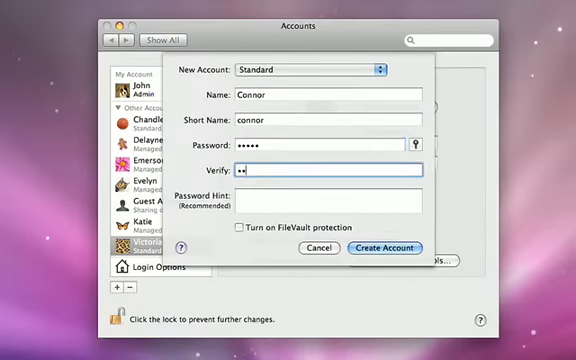
pyautogui.click(384, 248)
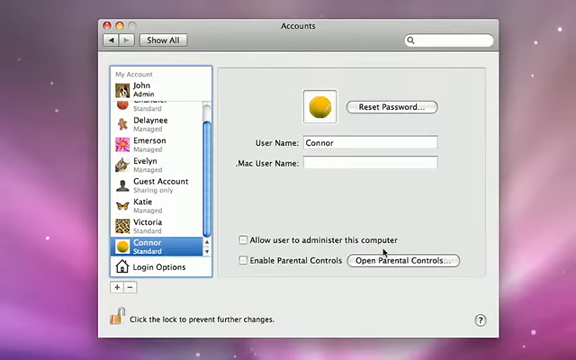
pyautogui.click(318, 108)
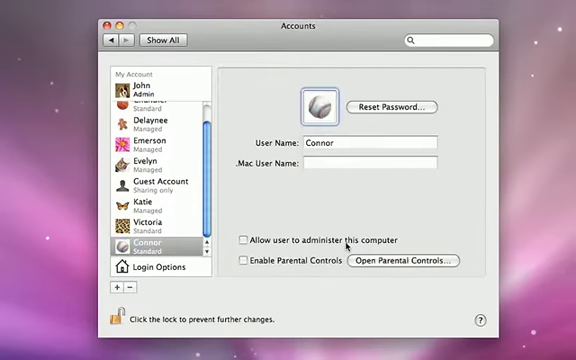
pyautogui.click(244, 262)
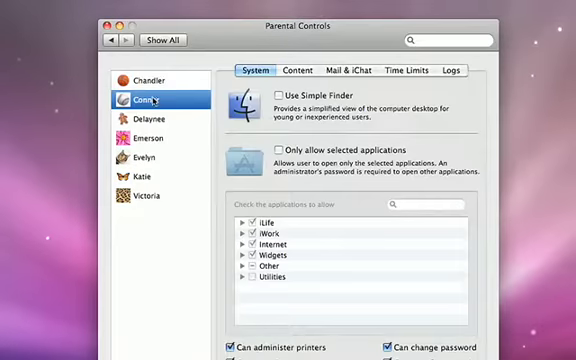
pyautogui.click(348, 70)
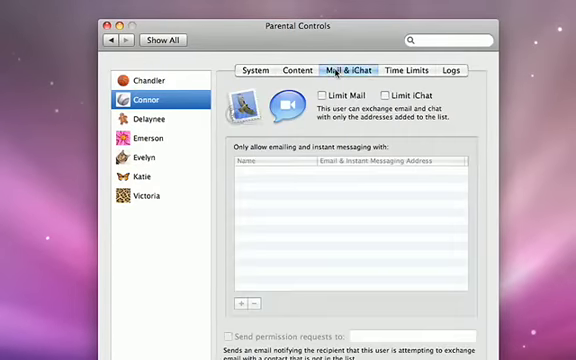